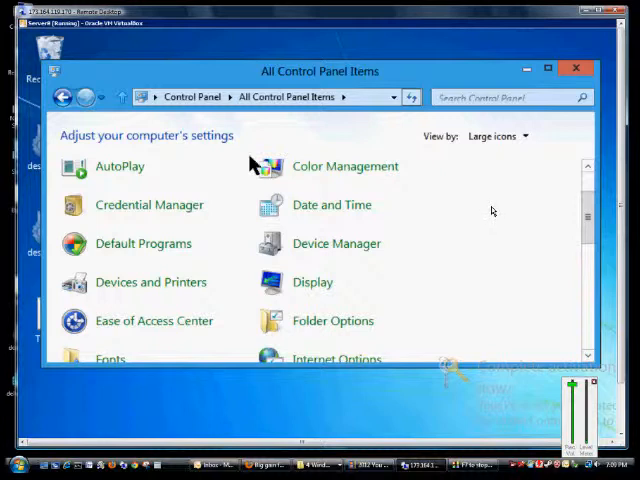
pyautogui.moveTo(497, 197)
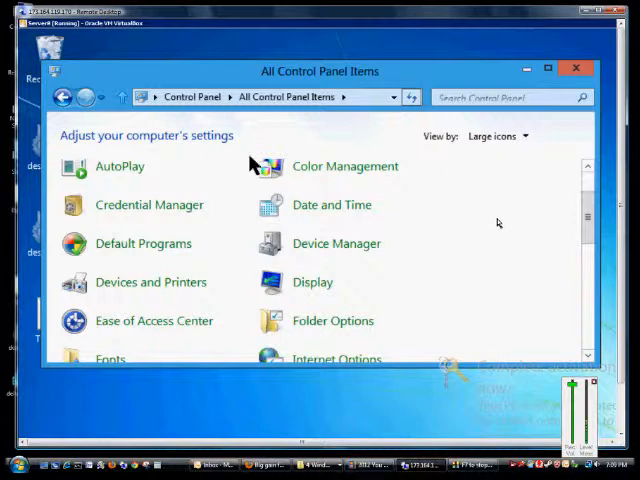
pyautogui.moveTo(435, 340)
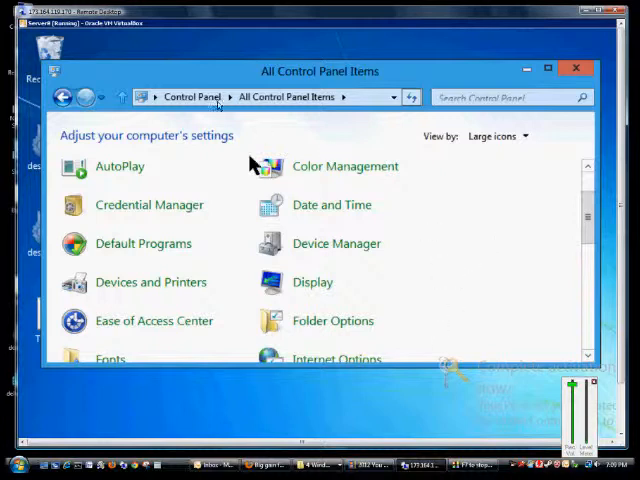
pyautogui.moveTo(550, 265)
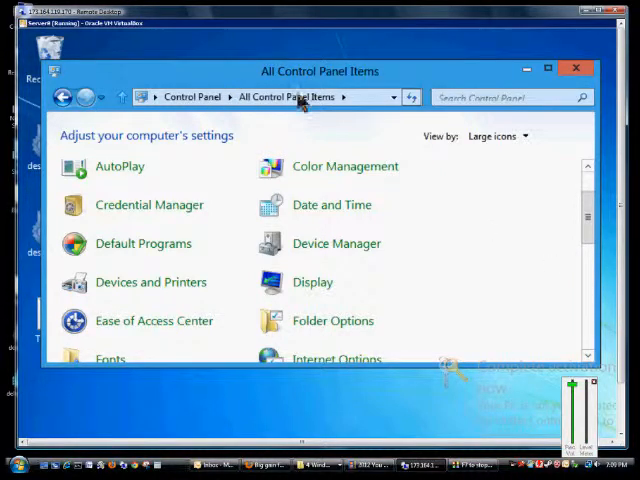
# - Keep the Large icons view, open Ease of Access Center, and scroll to Explore all settings
pyautogui.click(497, 135)
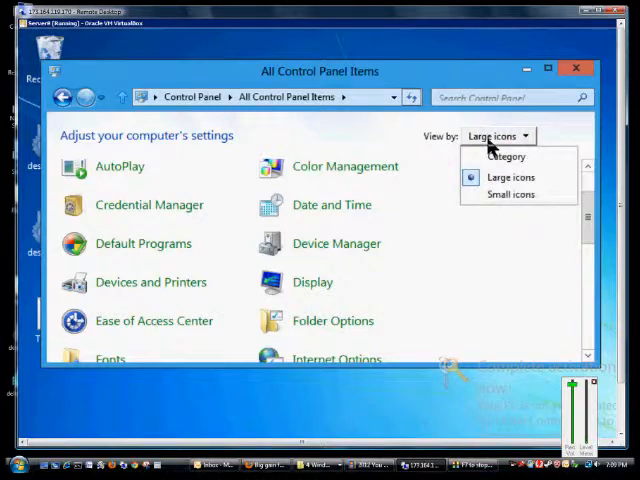
pyautogui.click(510, 177)
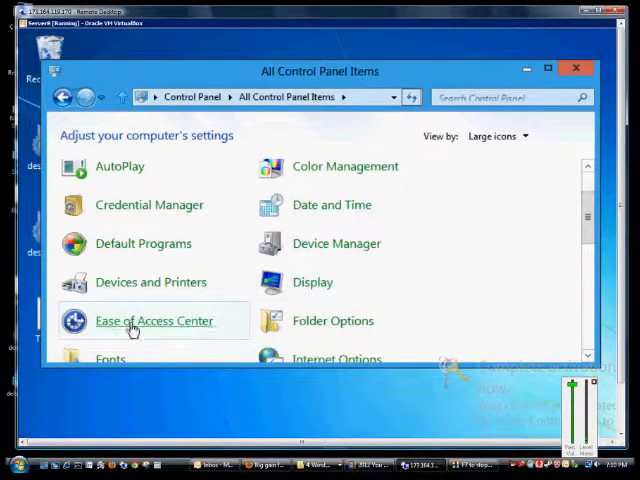
pyautogui.click(154, 320)
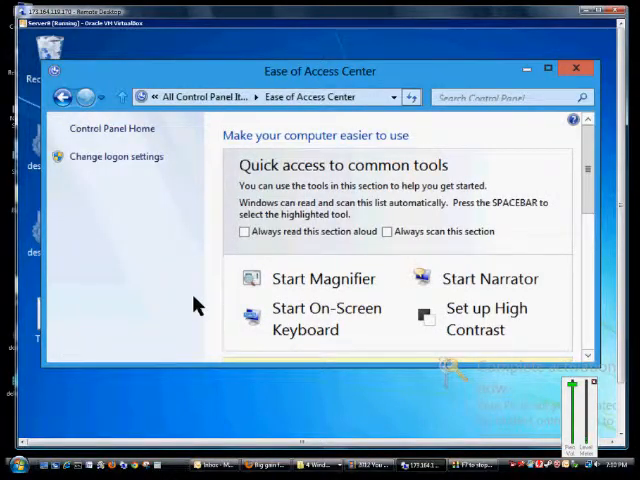
pyautogui.scroll(-3)
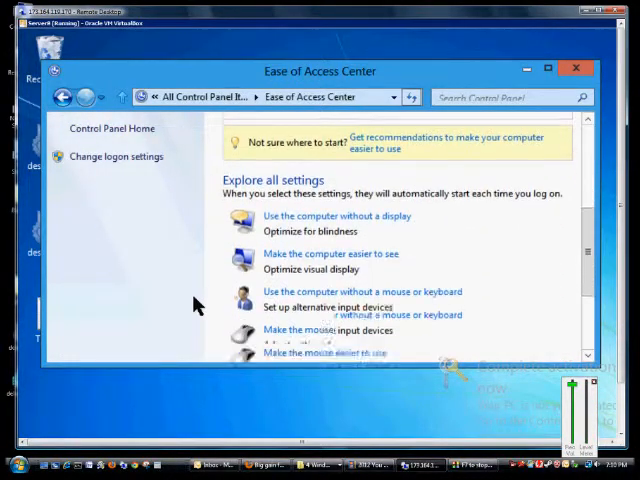
pyautogui.scroll(-3)
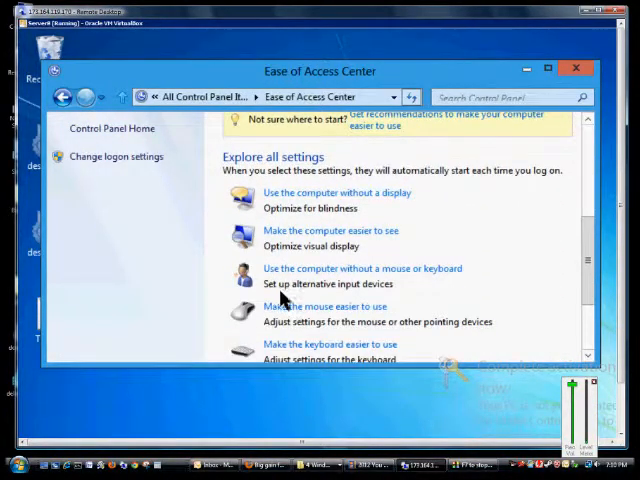
# - On 'Make the mouse easier to use', apply 'Activate a window by hovering over it', then untick it
pyautogui.click(320, 306)
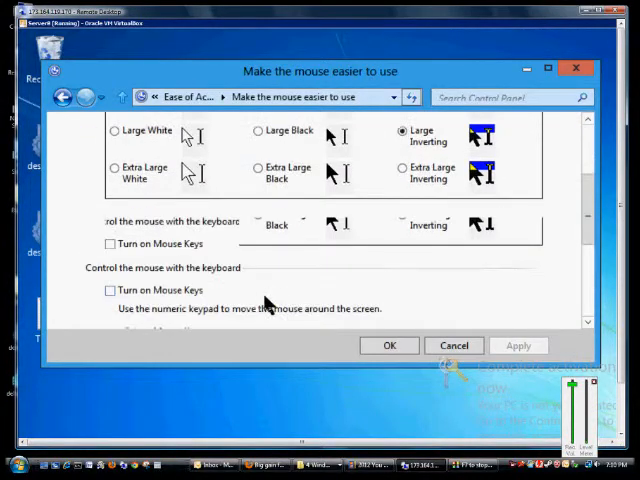
pyautogui.scroll(-3)
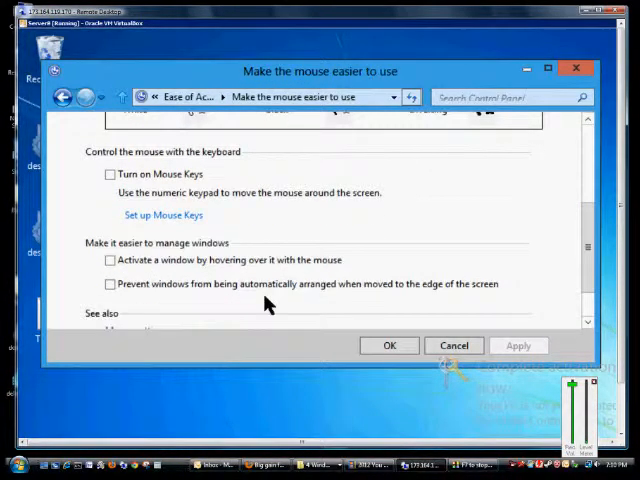
pyautogui.moveTo(110, 270)
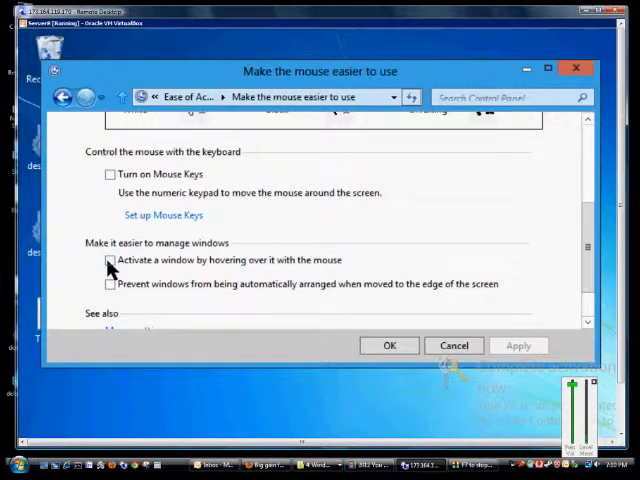
pyautogui.click(110, 260)
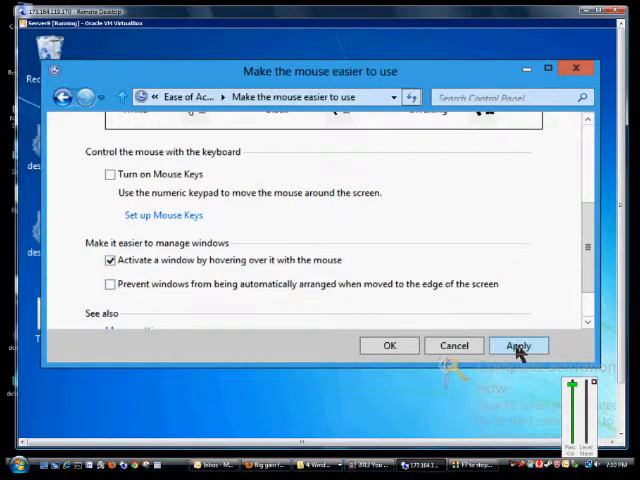
pyautogui.click(518, 345)
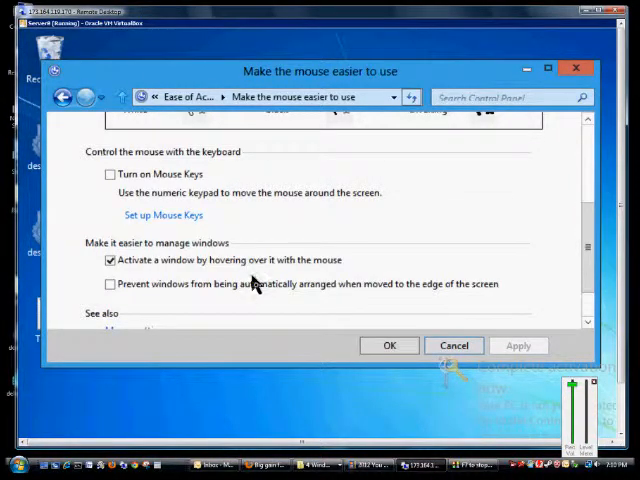
pyautogui.click(110, 260)
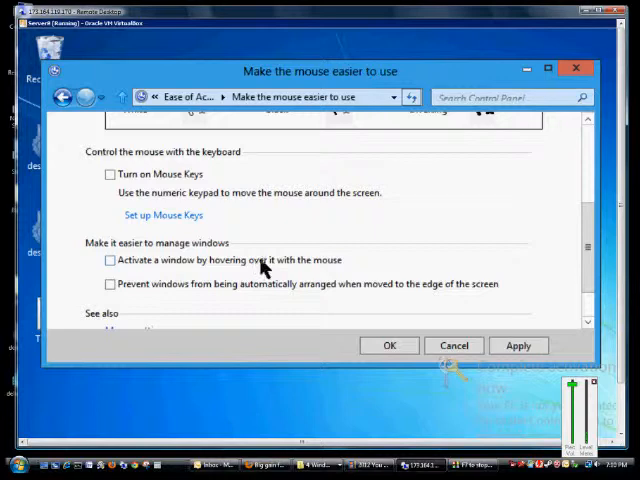